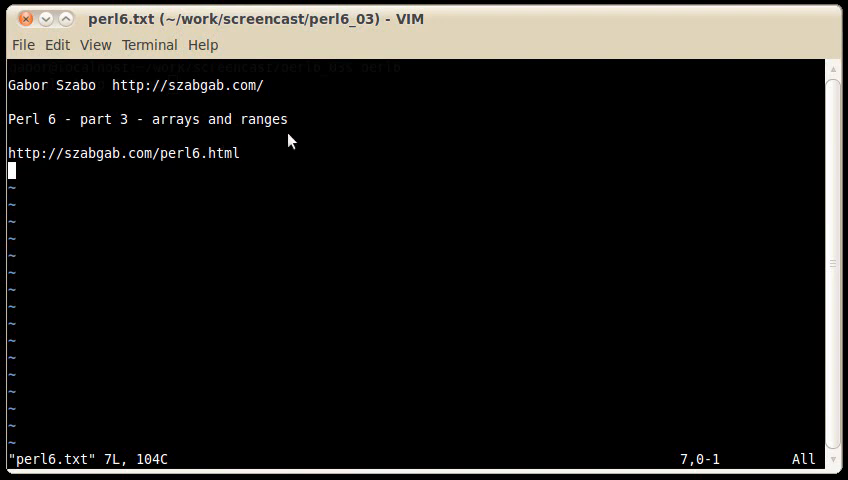
pyautogui.moveTo(240, 204)
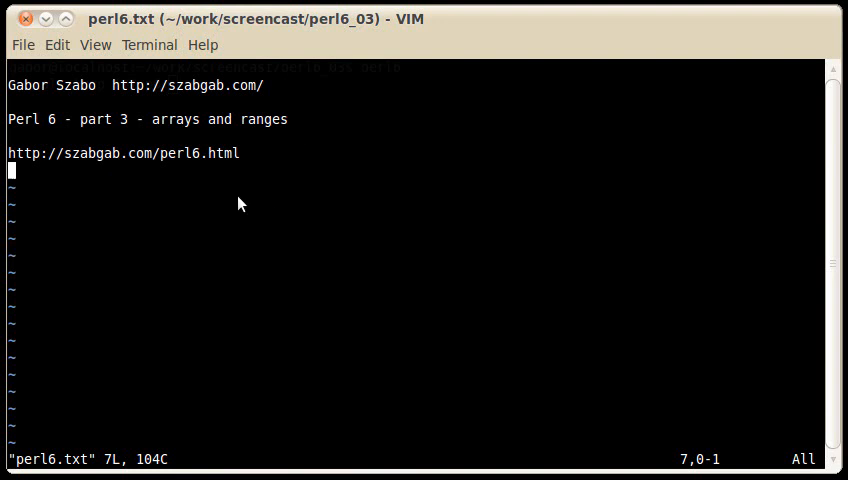
pyautogui.moveTo(155, 216)
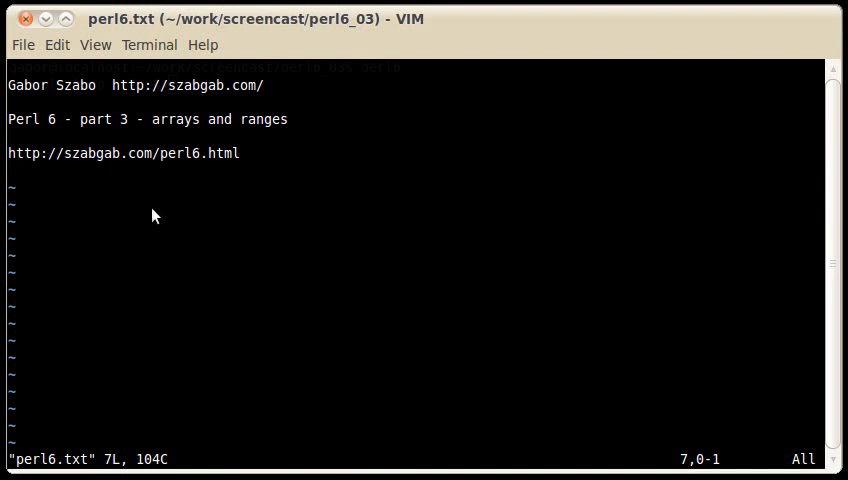
pyautogui.write(':e')
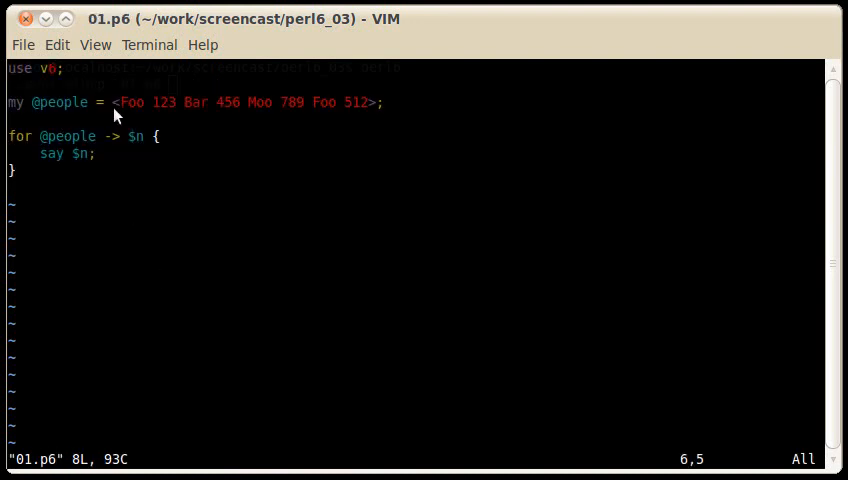
pyautogui.moveTo(44, 153)
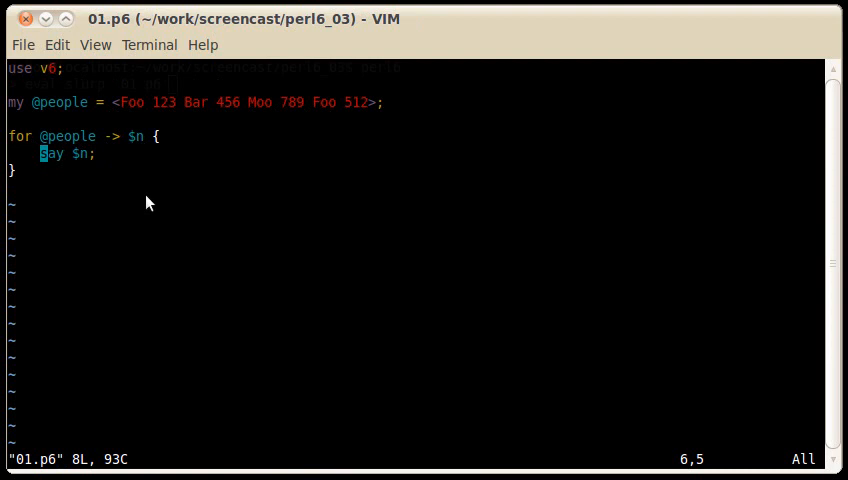
pyautogui.moveTo(168, 162)
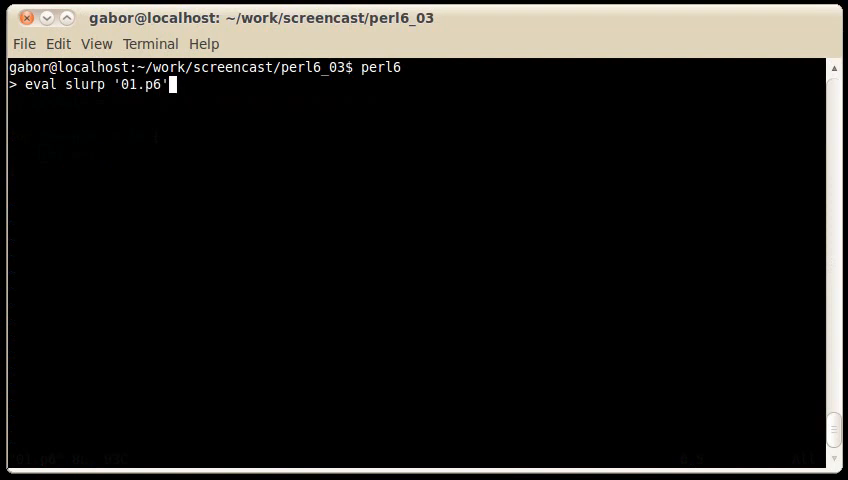
# - Evaluate 01.p6 in the REPL to print the eight elements, then return to vim 01.p6
pyautogui.press('Return')
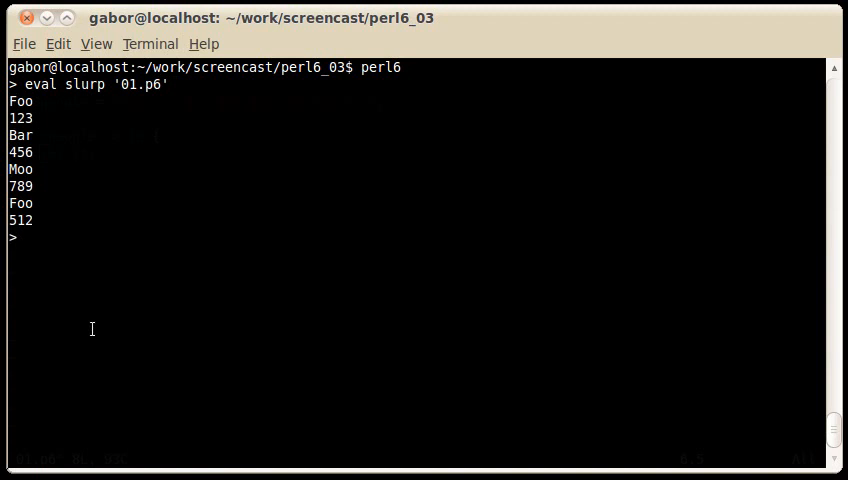
pyautogui.write('vim 01.p6')
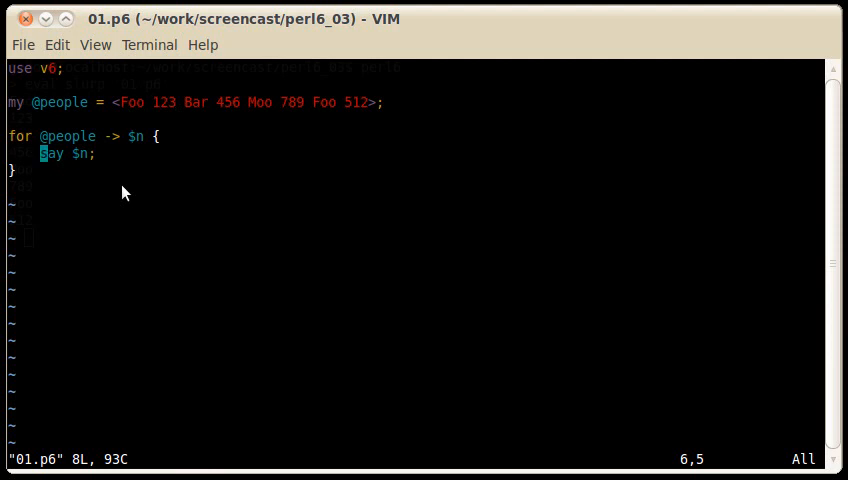
pyautogui.moveTo(143, 83)
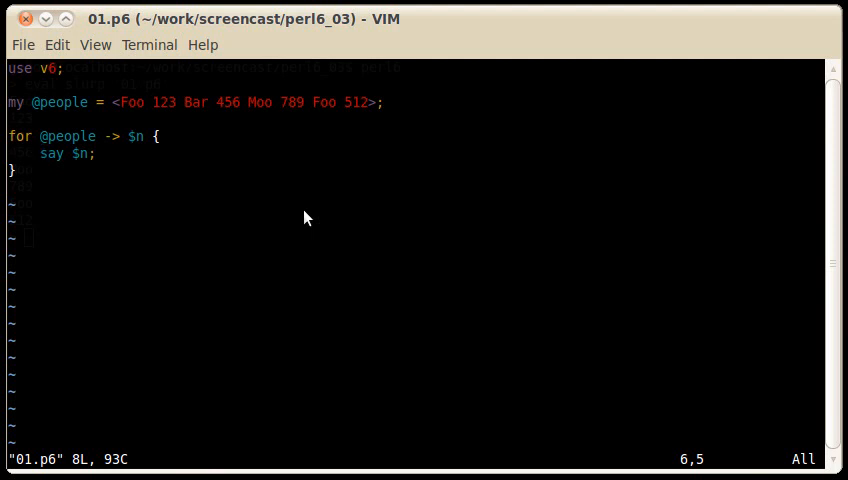
pyautogui.write(':e 02')
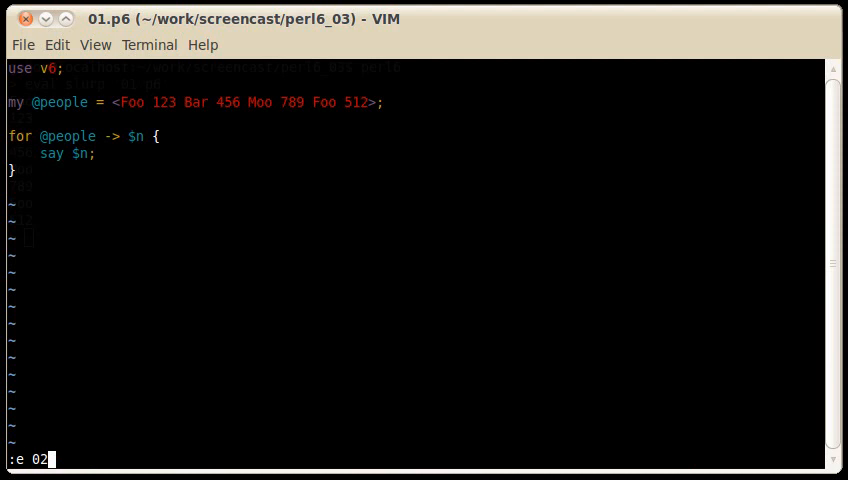
pyautogui.press('Return')
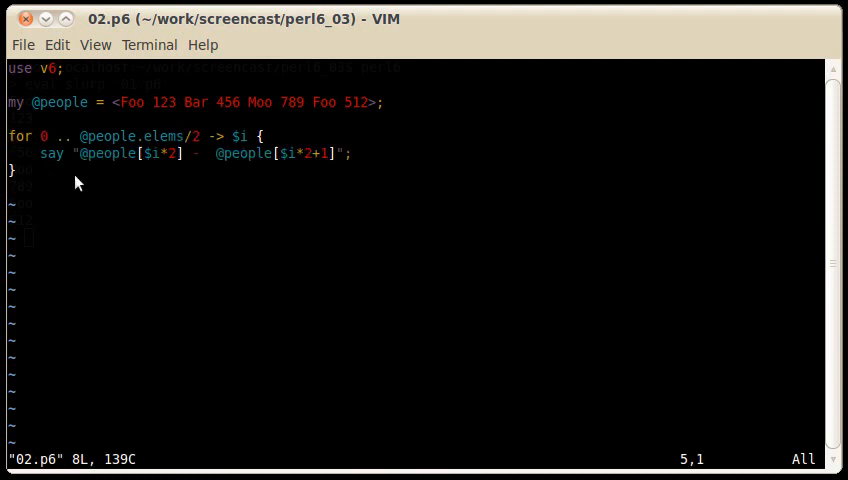
pyautogui.moveTo(241, 140)
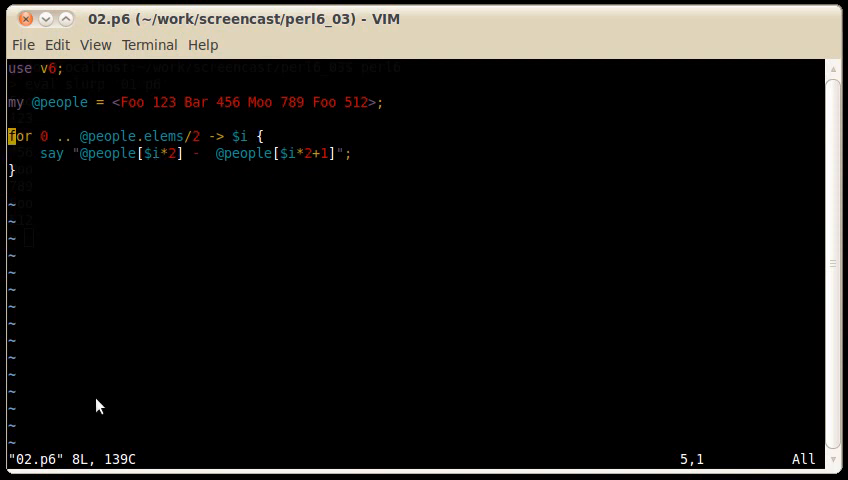
pyautogui.moveTo(172, 314)
pyautogui.write("eval slurp '02.p6'")
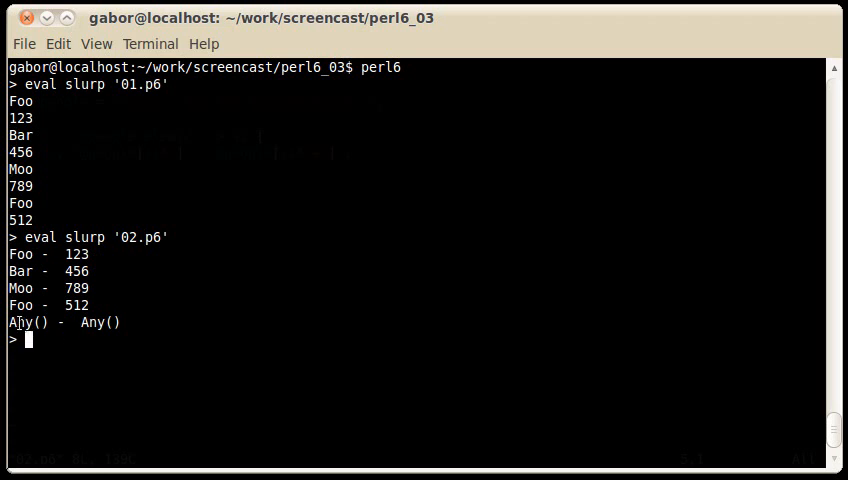
pyautogui.moveTo(175, 335)
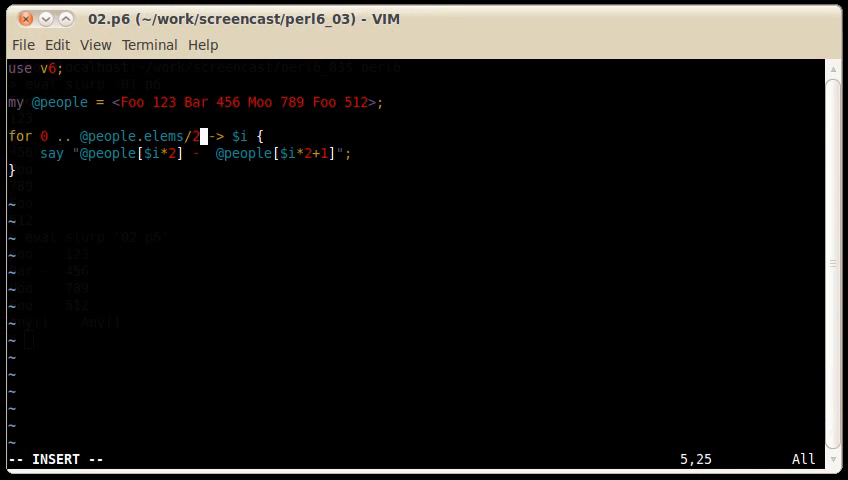
# - Shorten the 02.p6 range with - 1 and rerun the script in the REPL
pyautogui.write('- 1')
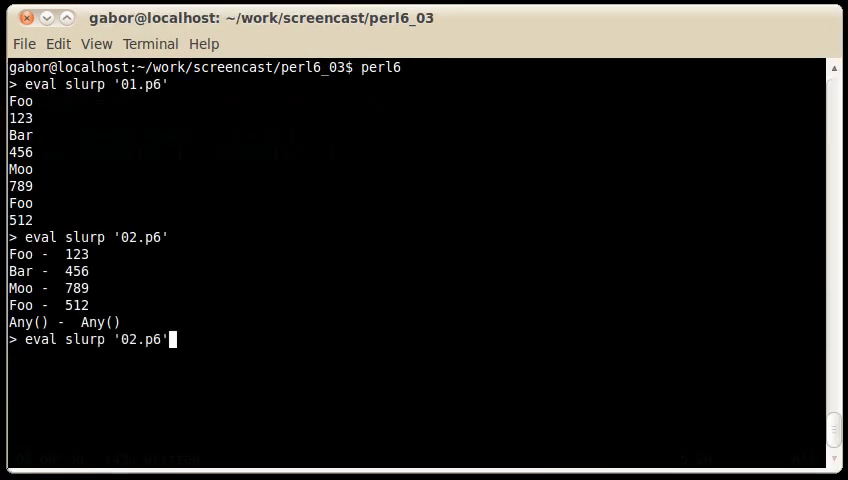
pyautogui.press('Return')
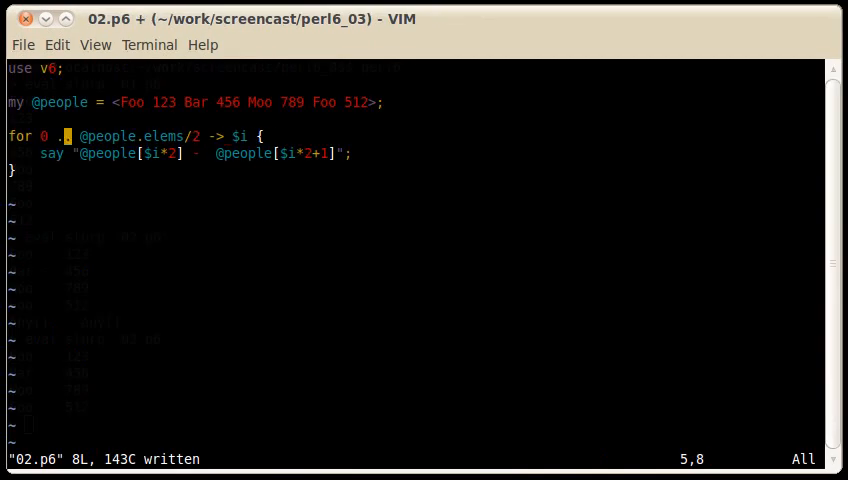
pyautogui.press('Escape')
pyautogui.write('^')
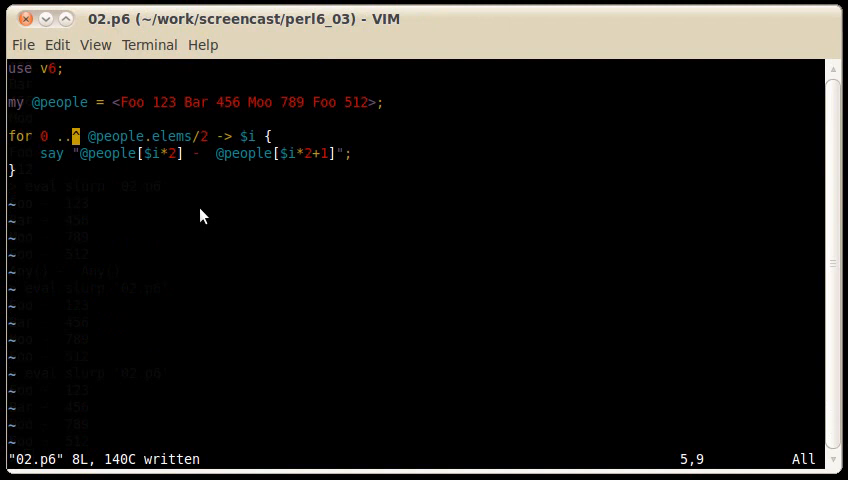
pyautogui.write(':e')
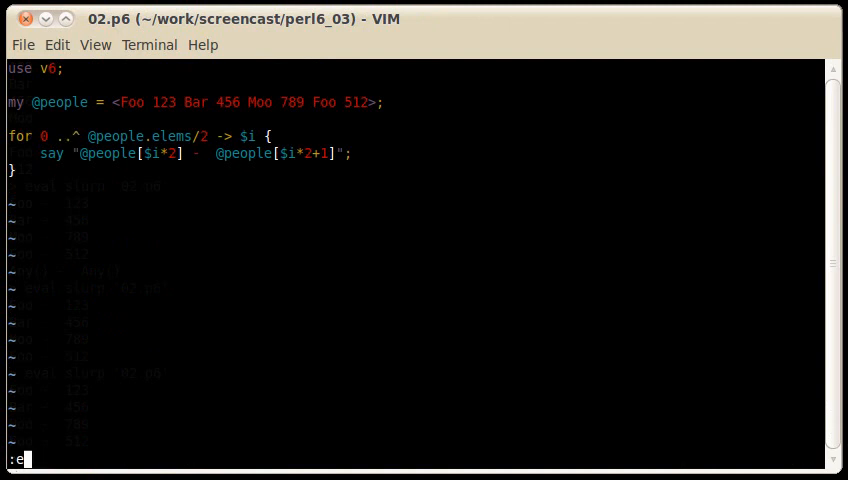
pyautogui.write('03.p6')
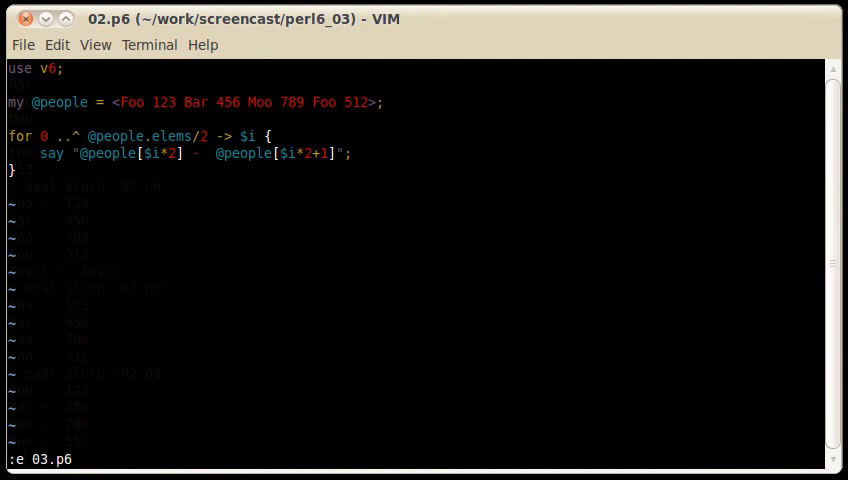
pyautogui.press('Return')
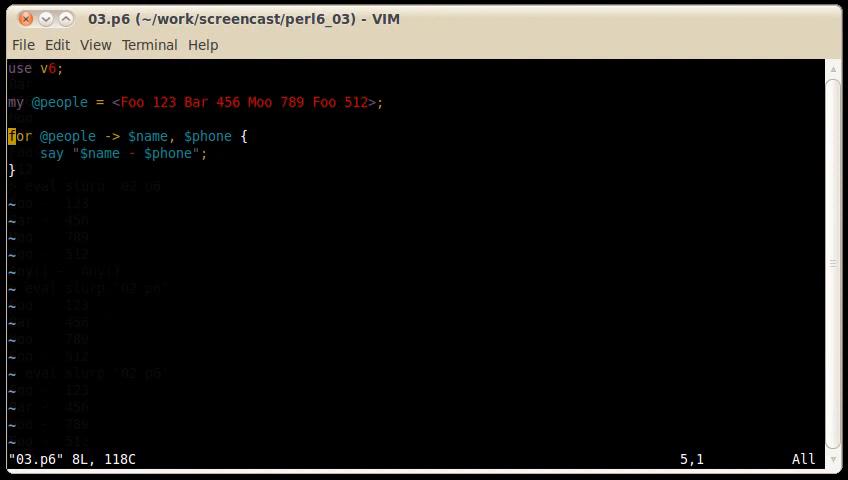
pyautogui.moveTo(210, 147)
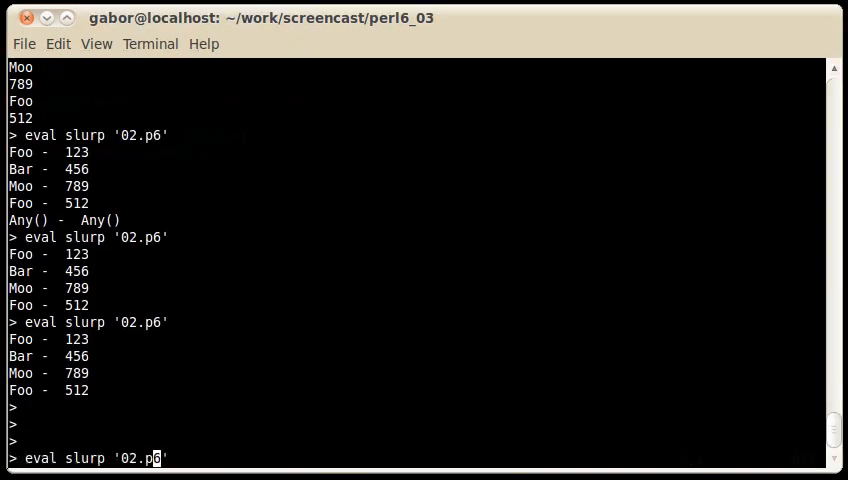
# - Evaluate 03.p6 to print the four name - number pairs, then return to vim 03.p6
pyautogui.write('3')
pyautogui.press('Return')
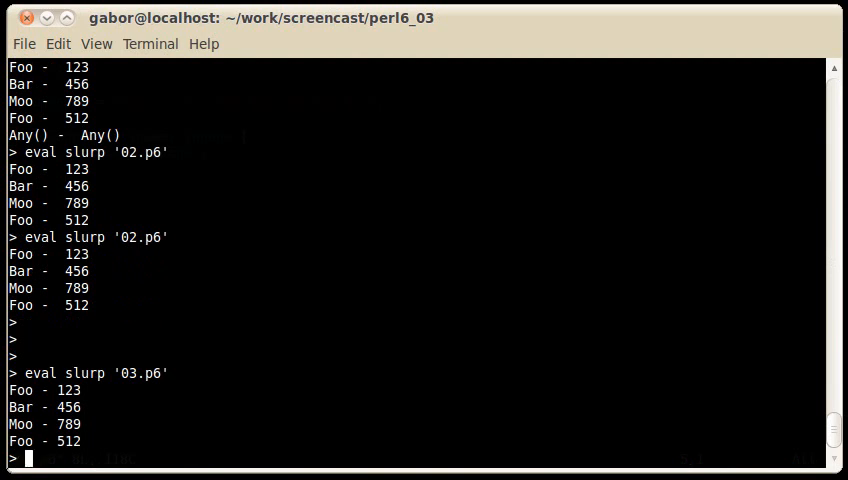
pyautogui.write('vim 03.p6')
pyautogui.write(':e')
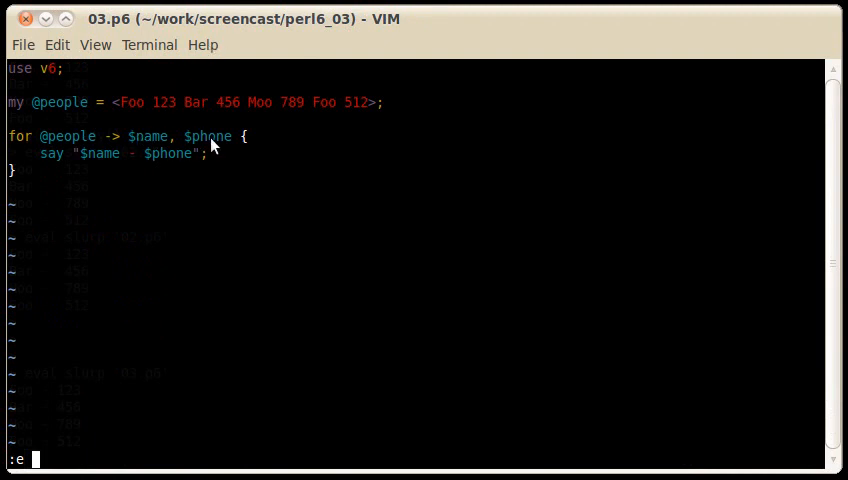
pyautogui.moveTo(236, 135)
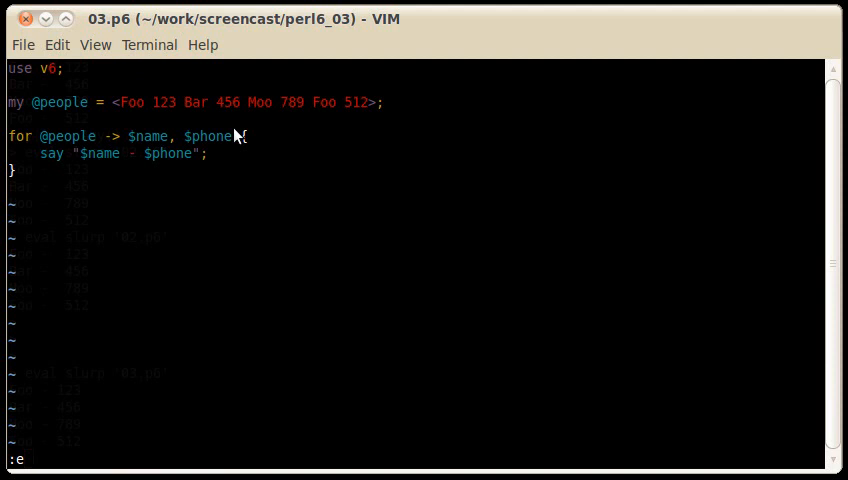
pyautogui.write('03.p6')
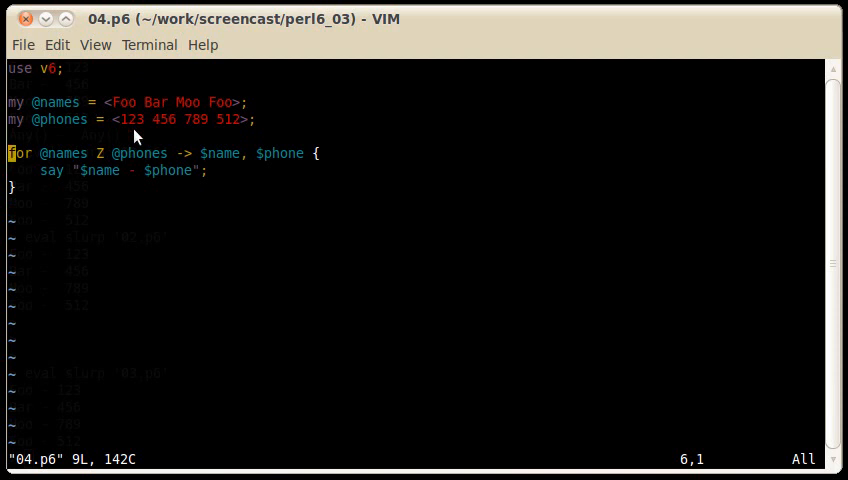
pyautogui.moveTo(110, 168)
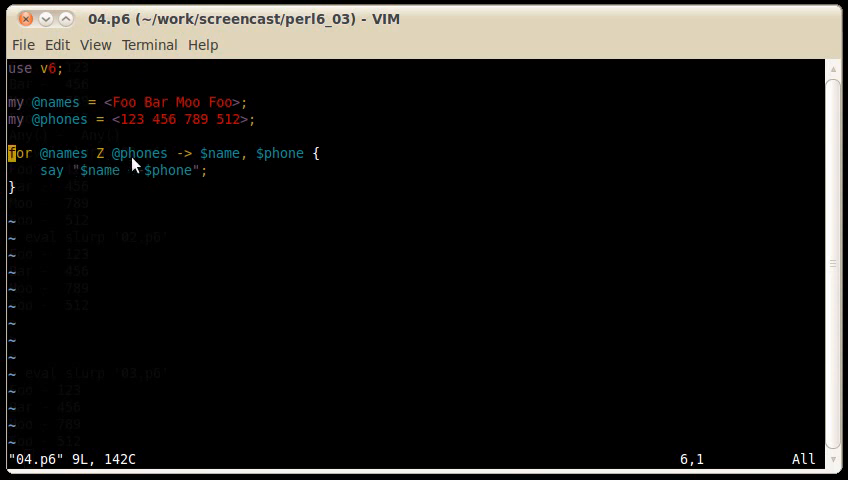
pyautogui.write('-')
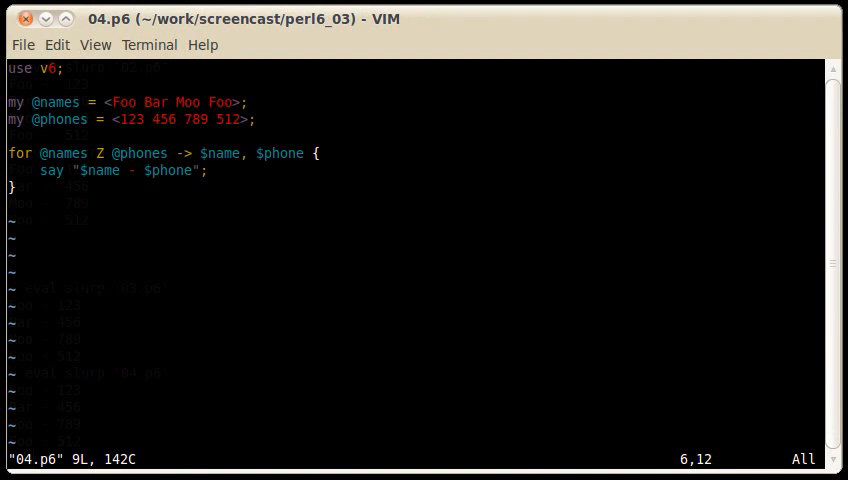
pyautogui.write('X')
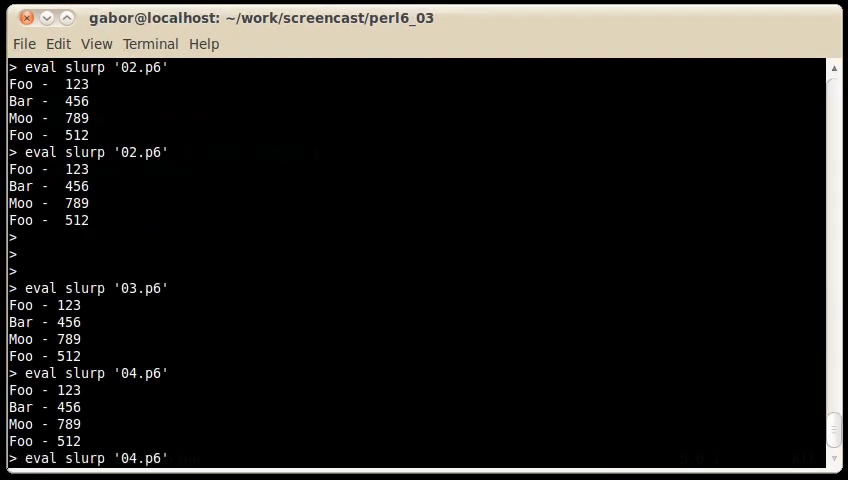
# - Evaluate 04.p6 to print all sixteen pairings, then start loading 05.p6
pyautogui.scroll(-3)
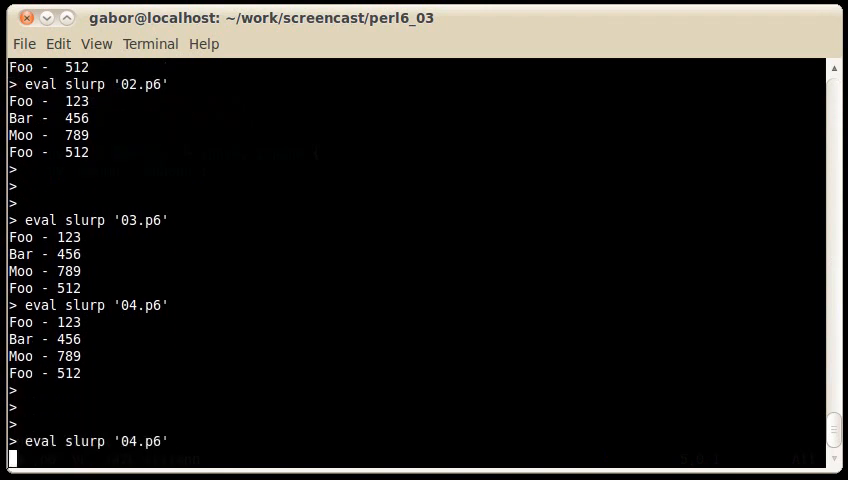
pyautogui.press('Return')
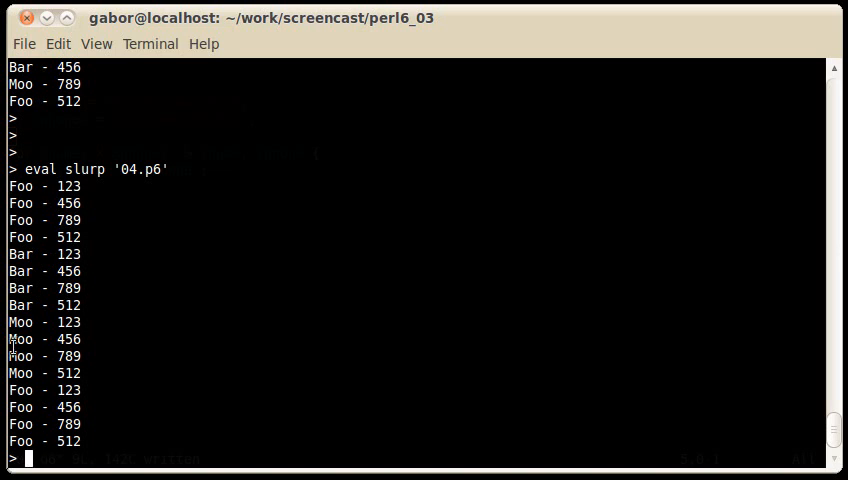
pyautogui.moveTo(265, 287)
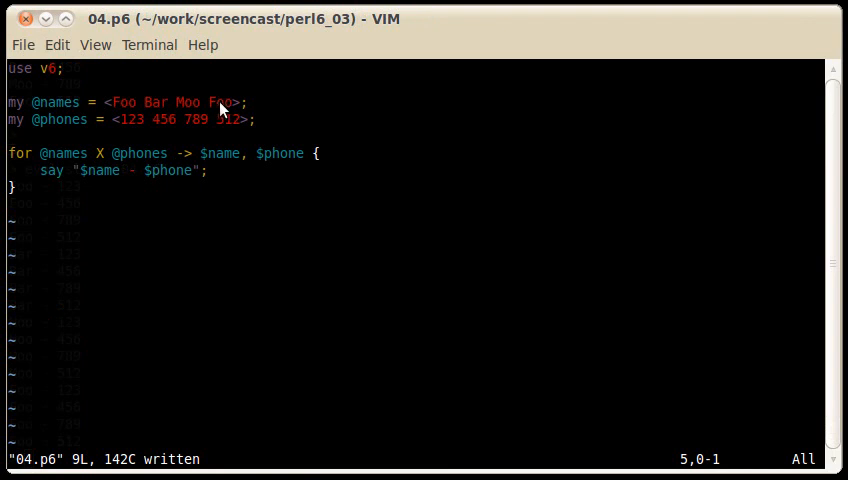
pyautogui.write(':e 05.p6')
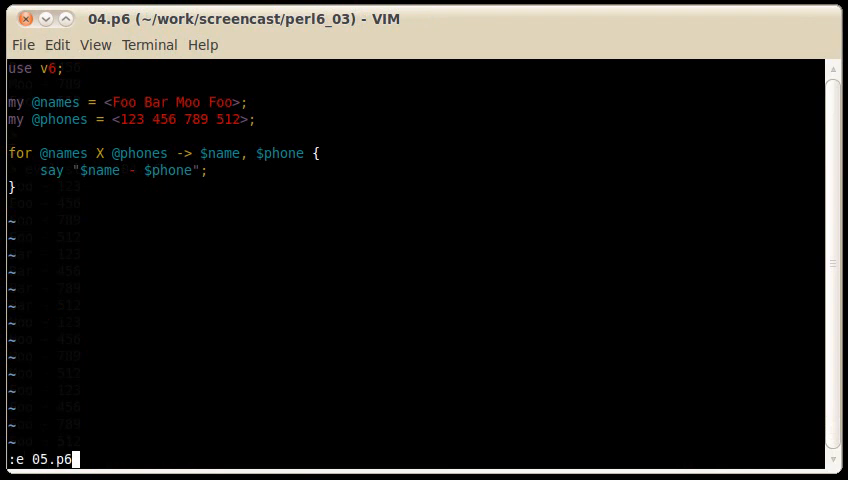
# - Load 05.p6 and make its 1-to-10 range exclude the upper end with ..^
pyautogui.press('Return')
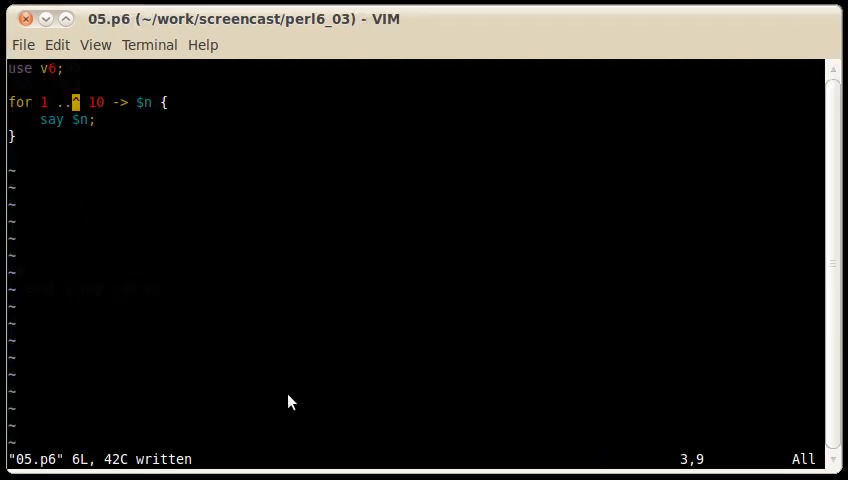
pyautogui.write('^')
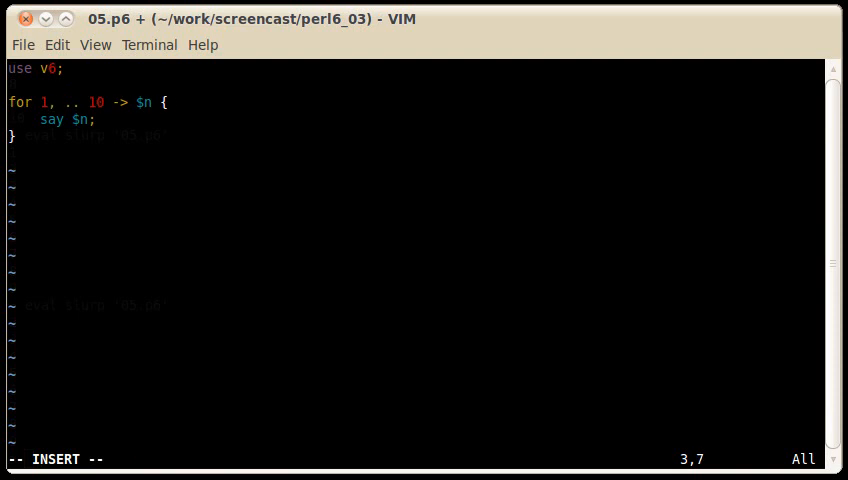
# - Make the range start 1,3 and evaluate 05.p6 in the REPL
pyautogui.write('3')
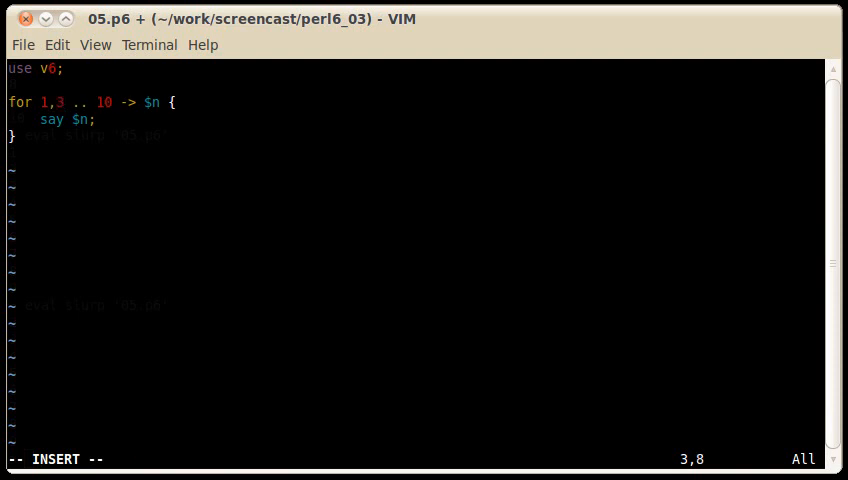
pyautogui.press('Escape')
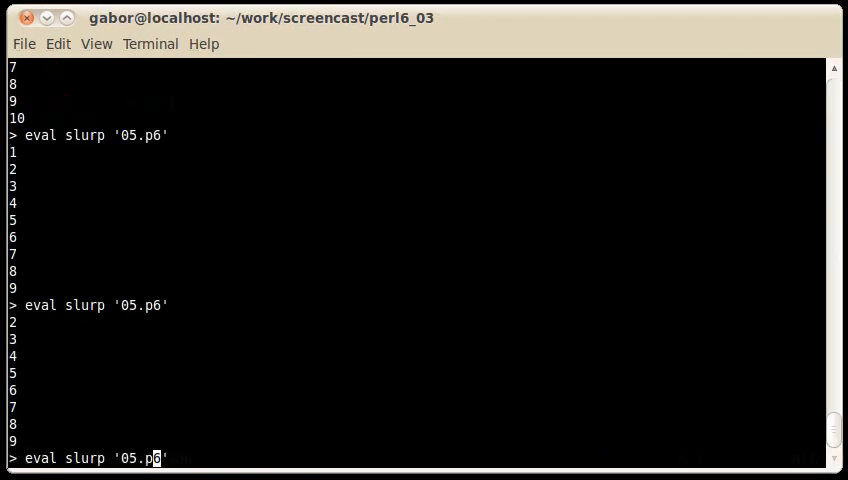
pyautogui.press('Return')
pyautogui.write(':w')
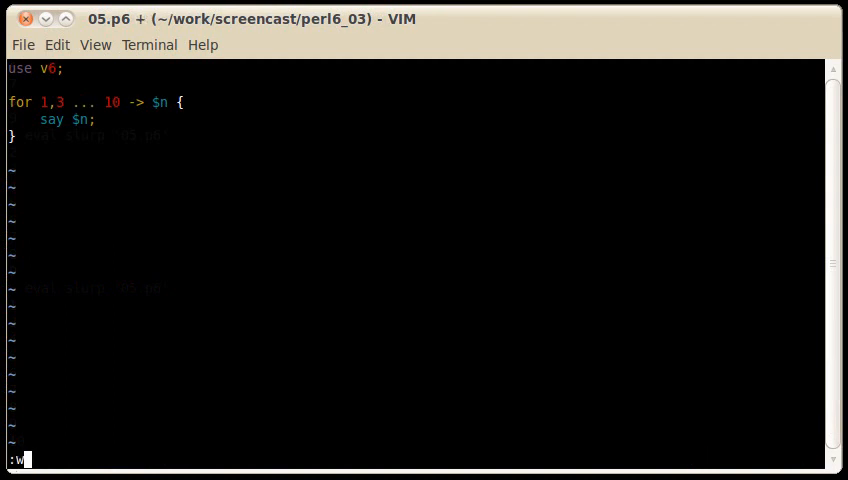
# - Write 05.p6 with the 1,3 ... 10 series and evaluate it again in the REPL
pyautogui.press('Return')
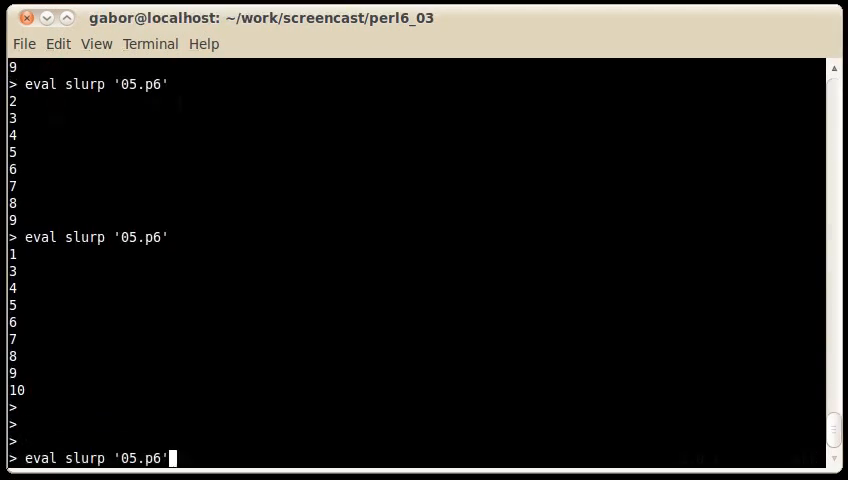
pyautogui.press('Return')
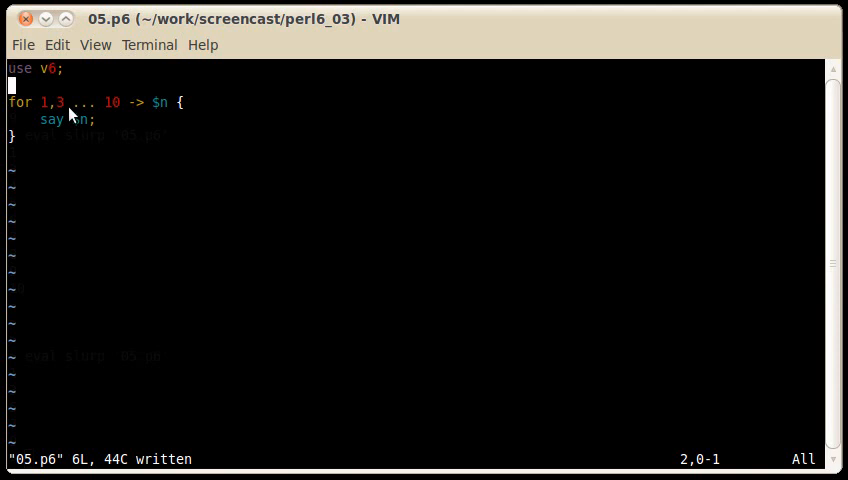
pyautogui.moveTo(127, 116)
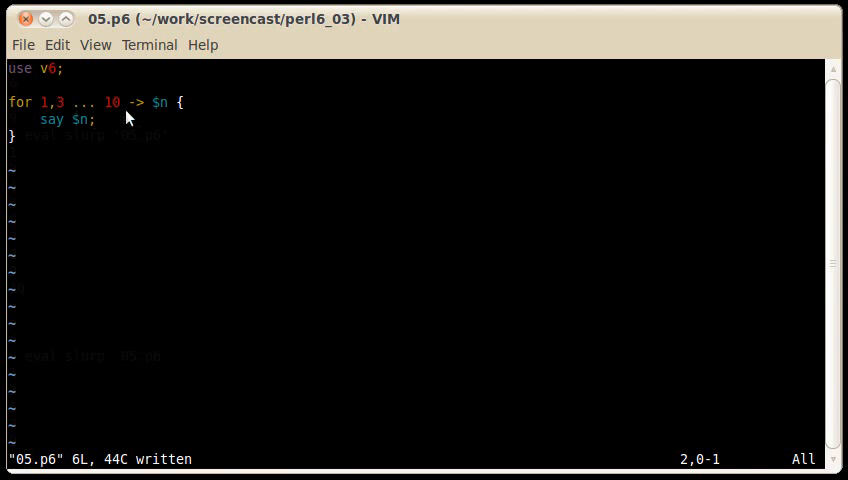
pyautogui.moveTo(115, 105)
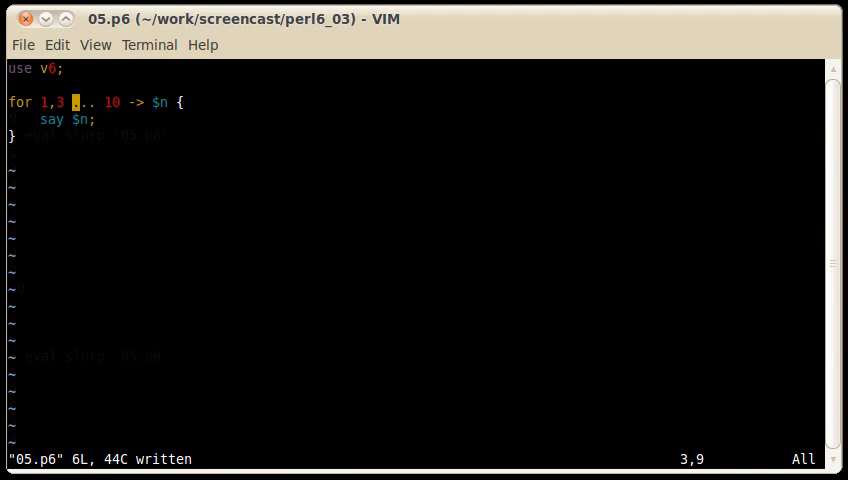
# - Change the 05.p6 loop range to 1 .. Inf
pyautogui.write('.')
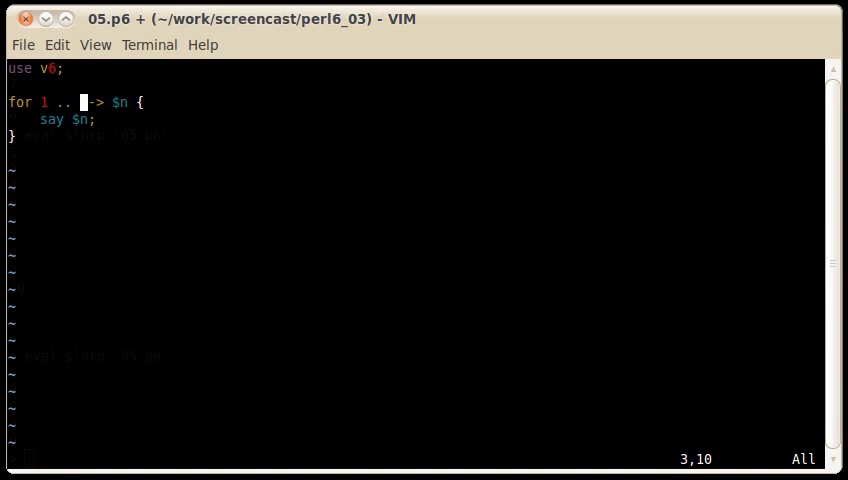
pyautogui.write('nf')
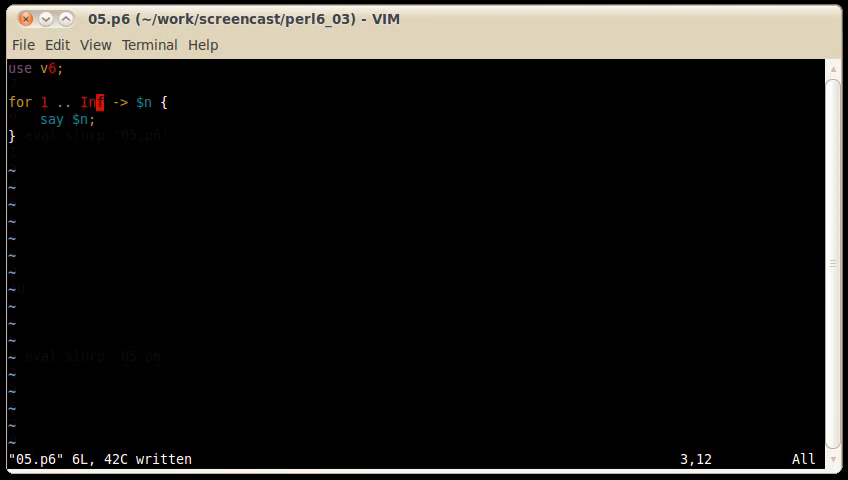
pyautogui.moveTo(83, 141)
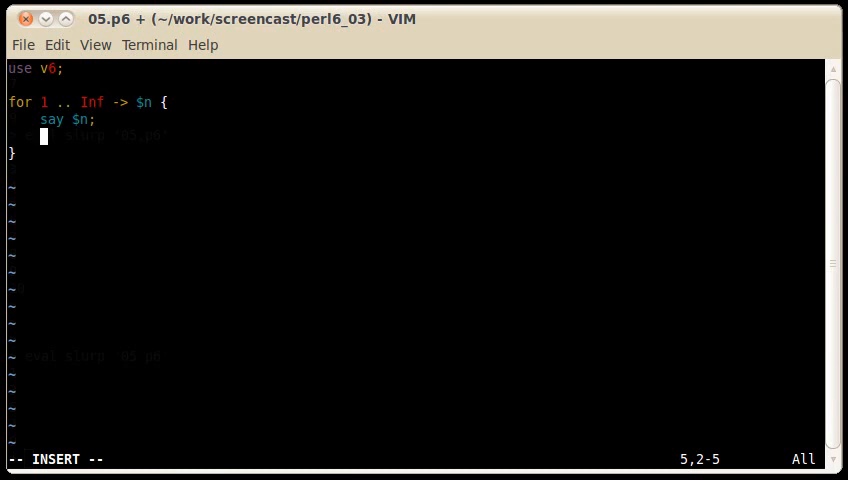
# - Add 'last if $n > 10;' to end the infinite loop and run 05.p6 in the REPL
pyautogui.write('last if')
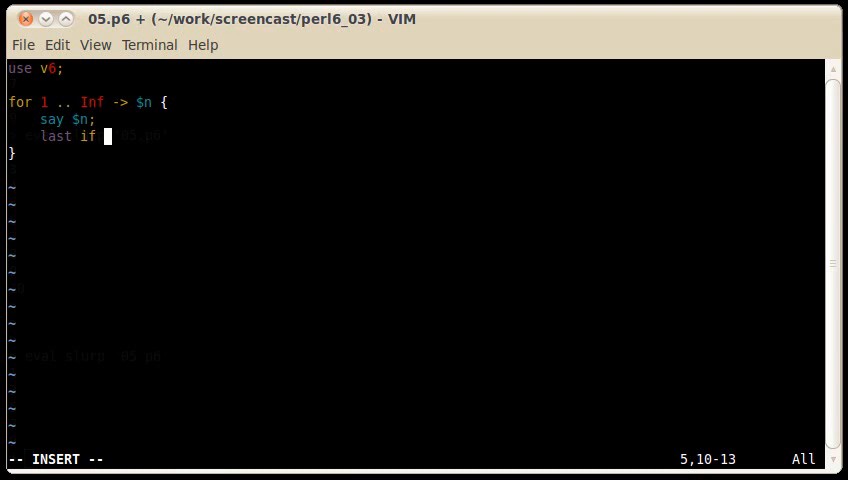
pyautogui.write('$n >')
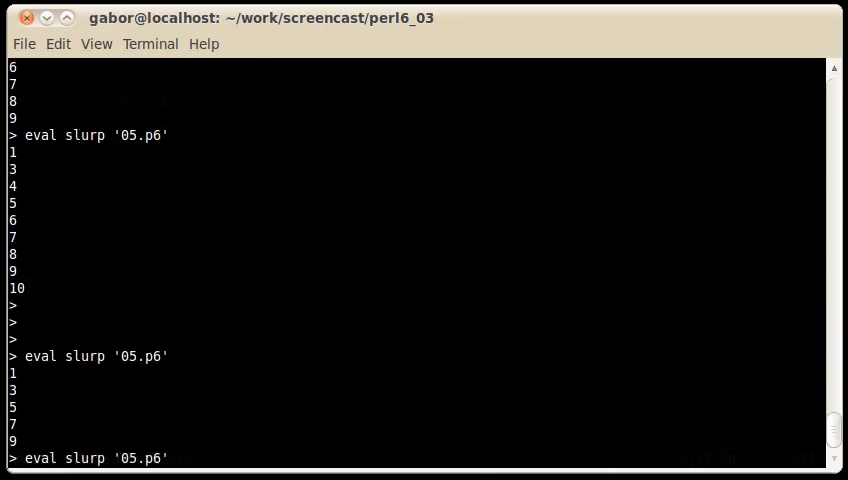
pyautogui.press('Return')
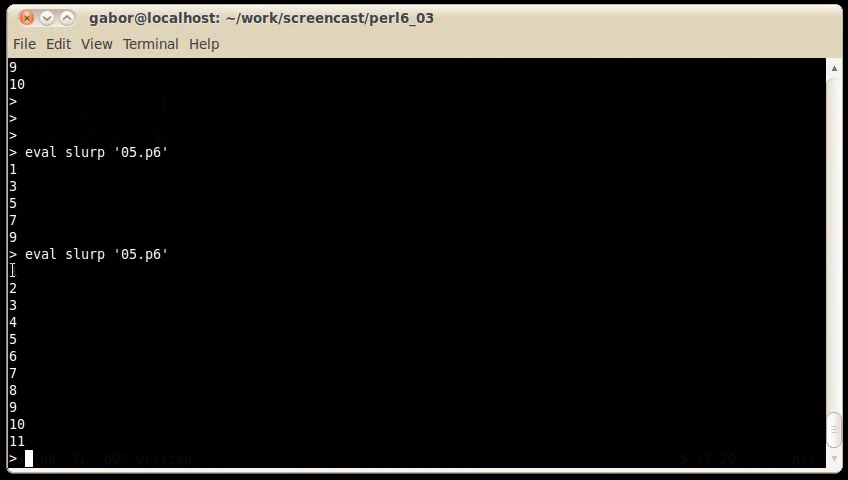
pyautogui.moveTo(71, 423)
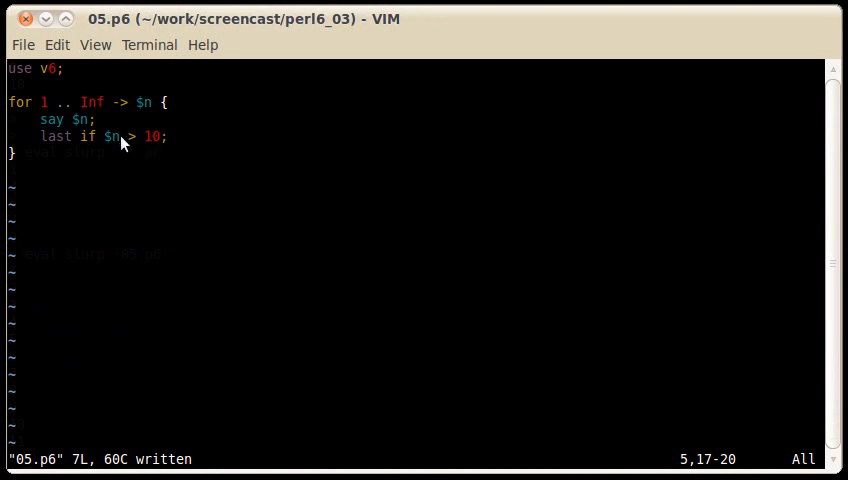
pyautogui.moveTo(150, 163)
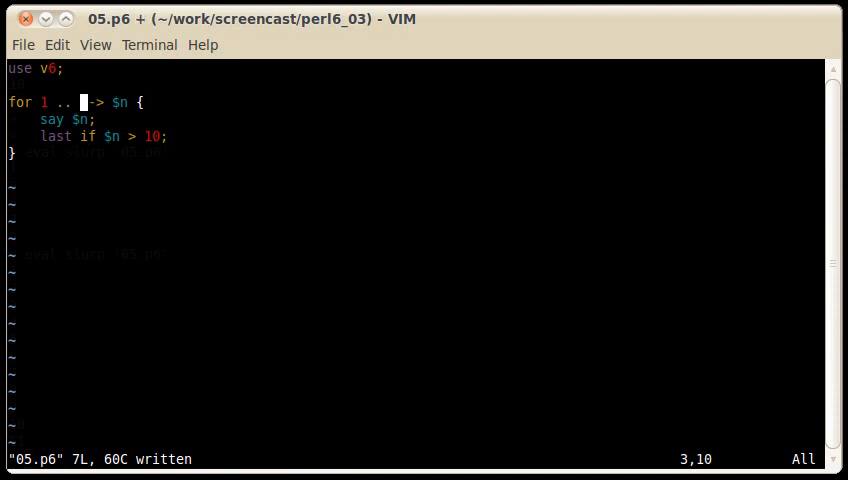
# - Replace Inf with * in the range and start a '1, 3' series after the 1
pyautogui.write('*')
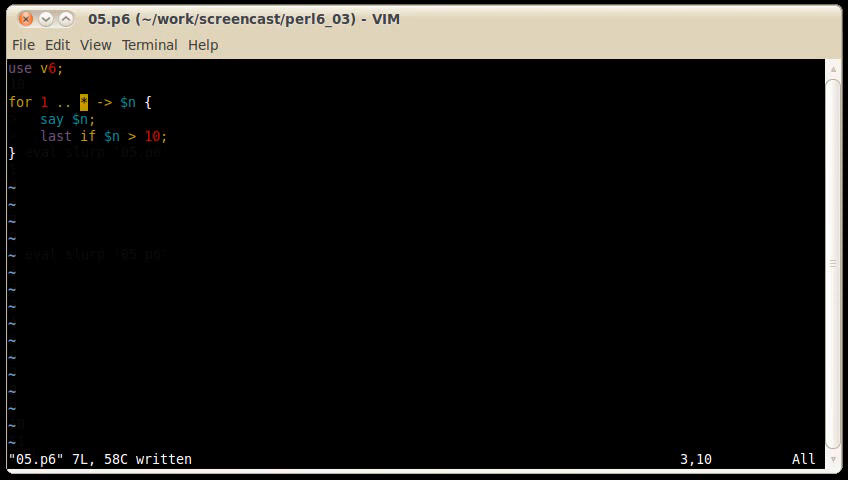
pyautogui.moveTo(150, 163)
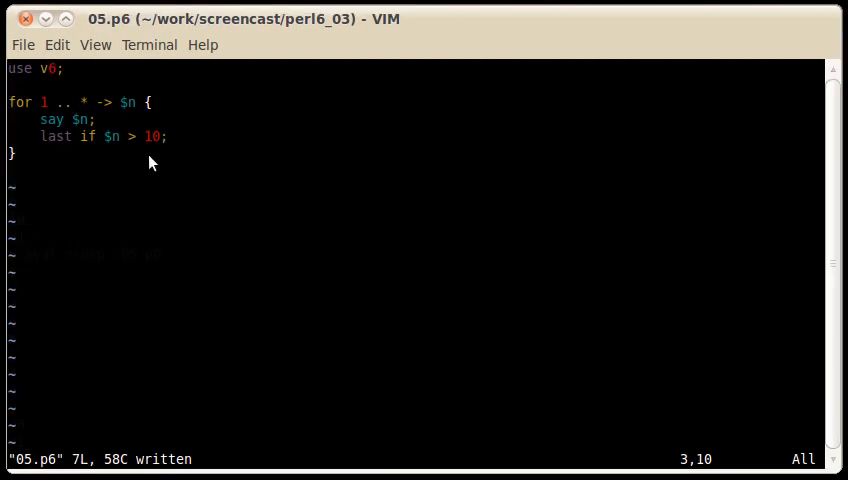
pyautogui.write(',')
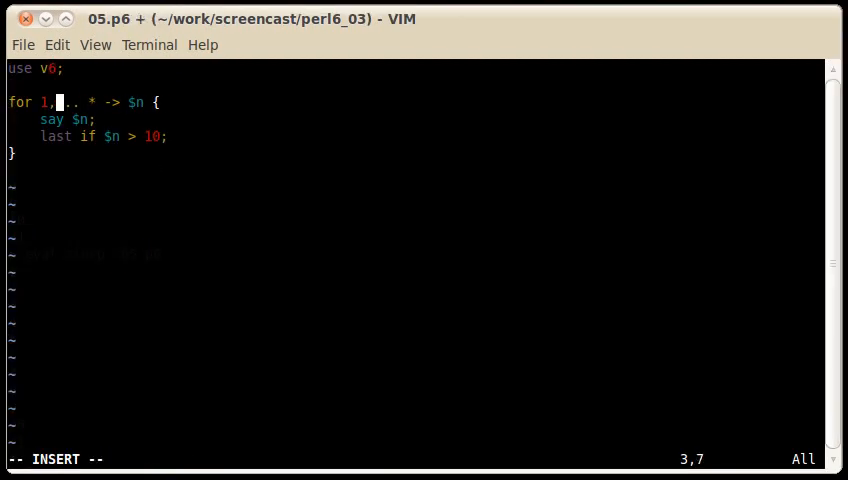
pyautogui.write('3')
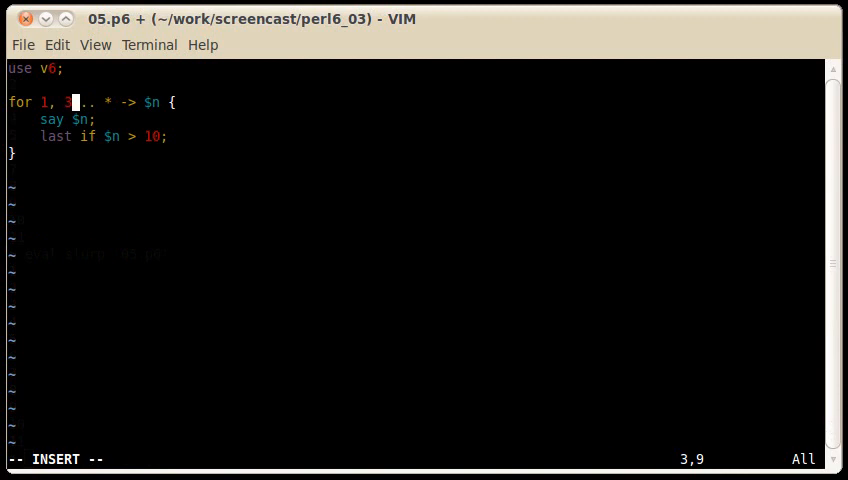